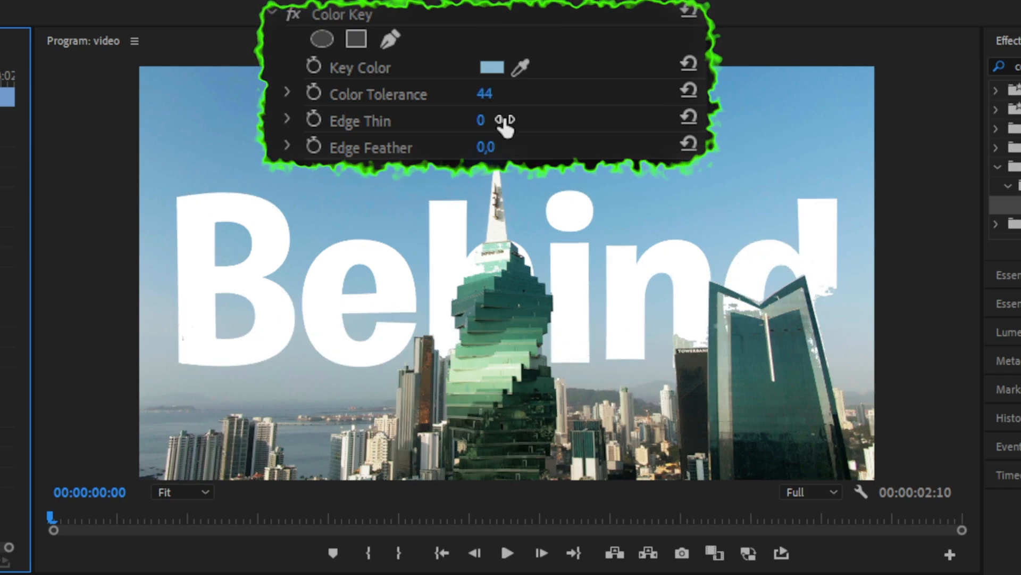
Raise the Color Key Edge Thin value to tighten the keyed edge around the tower.
drag(481, 121, 504, 120)
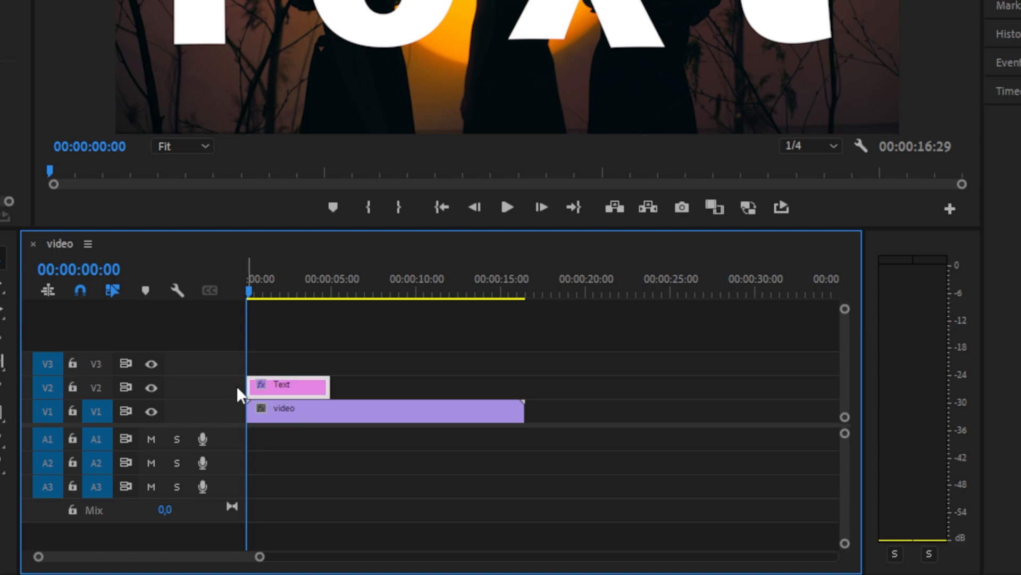
Set the Text title's fill colour to pure green (24FF00).
double_click(289, 384)
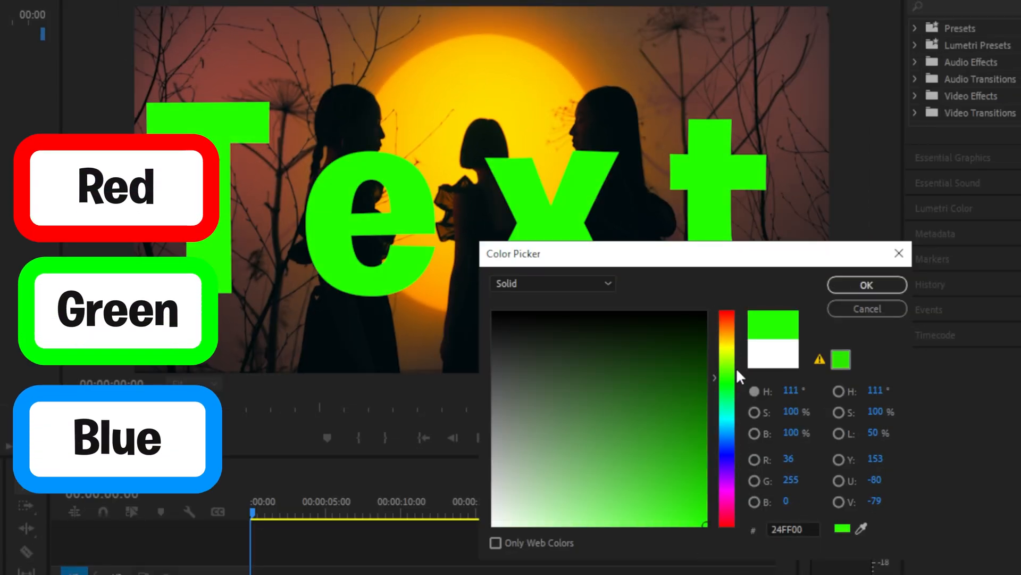
click(866, 285)
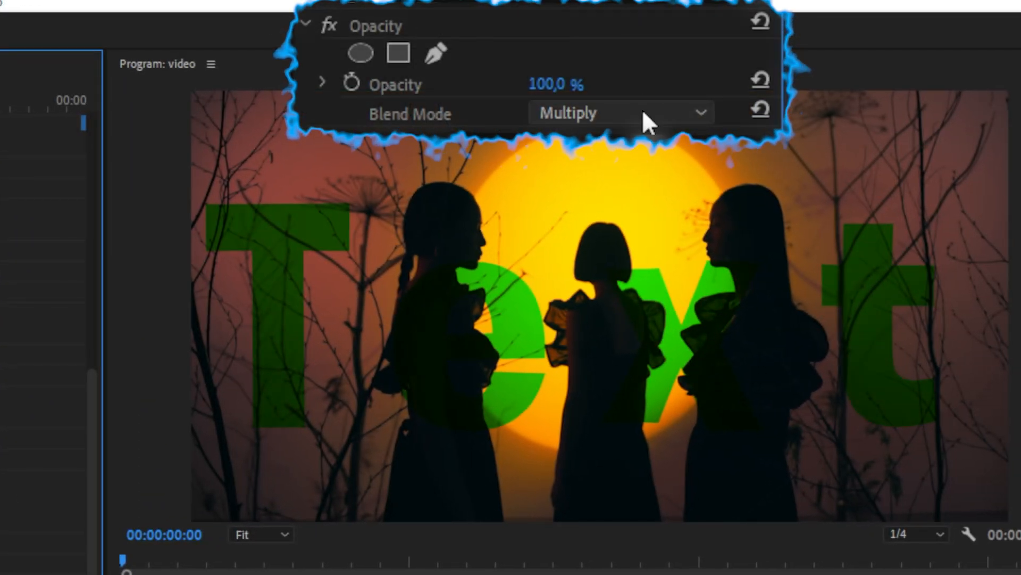
Set the title's Opacity blend mode to Multiply and bring up its Fill colour.
click(619, 113)
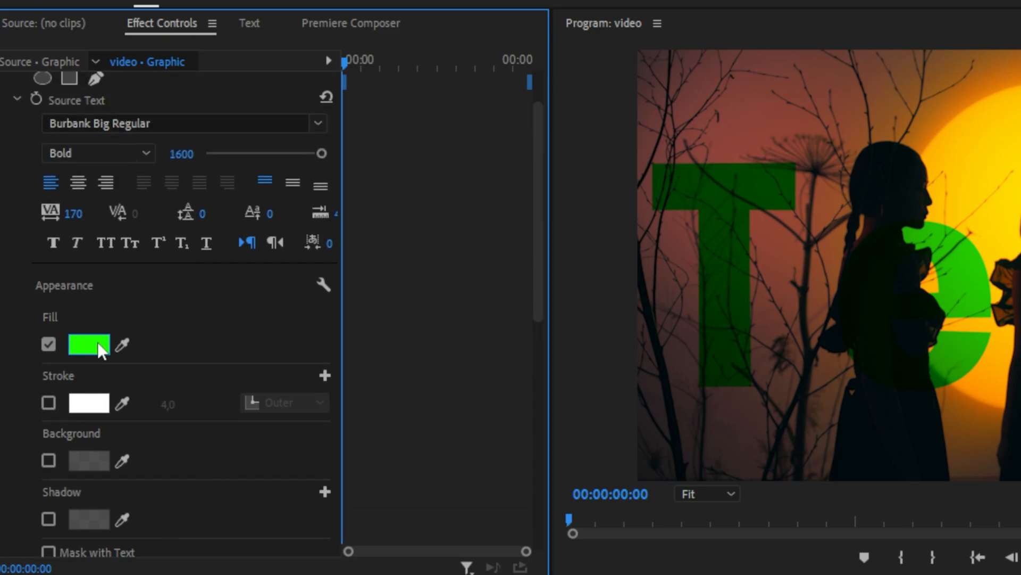
click(89, 343)
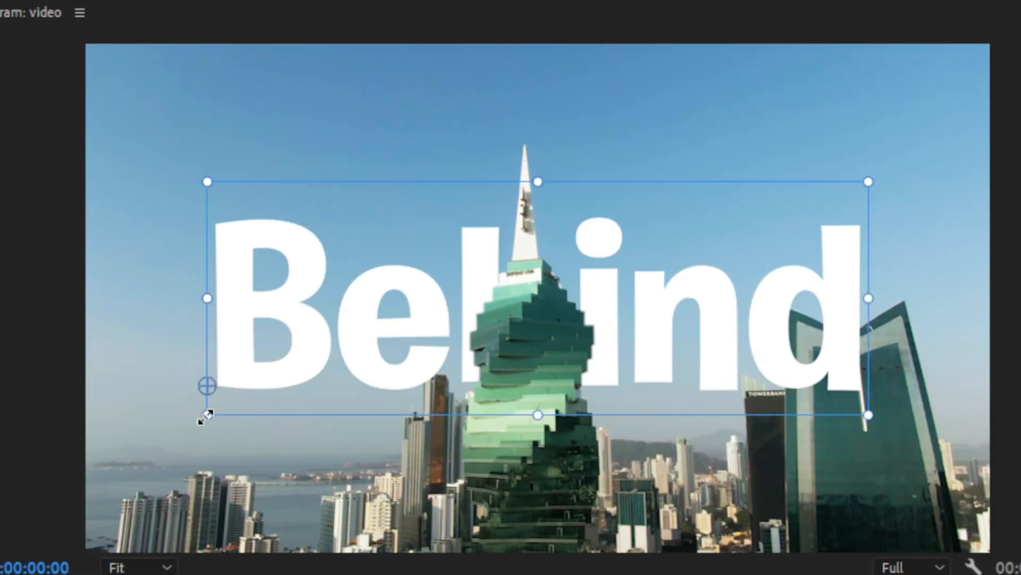
Scale the Behind title up past the frame edges via its bounding-box corner.
drag(207, 415, 49, 492)
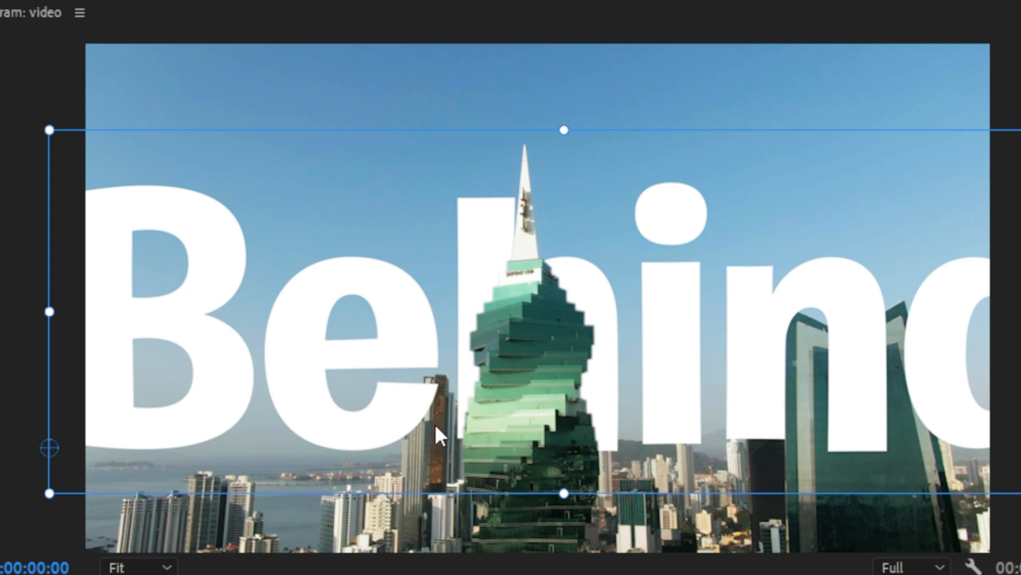